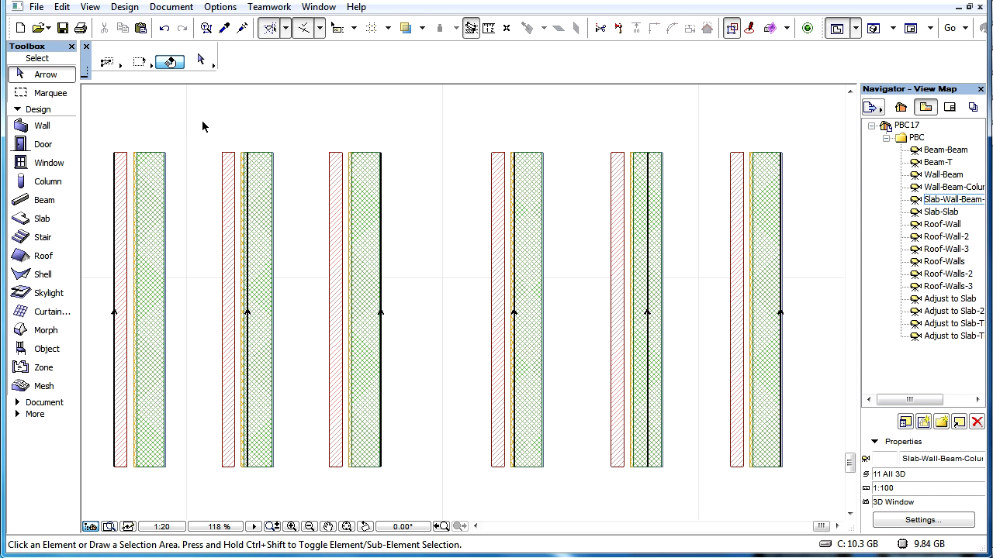
{"action": "mouse_move", "coordinate": [131, 188]}
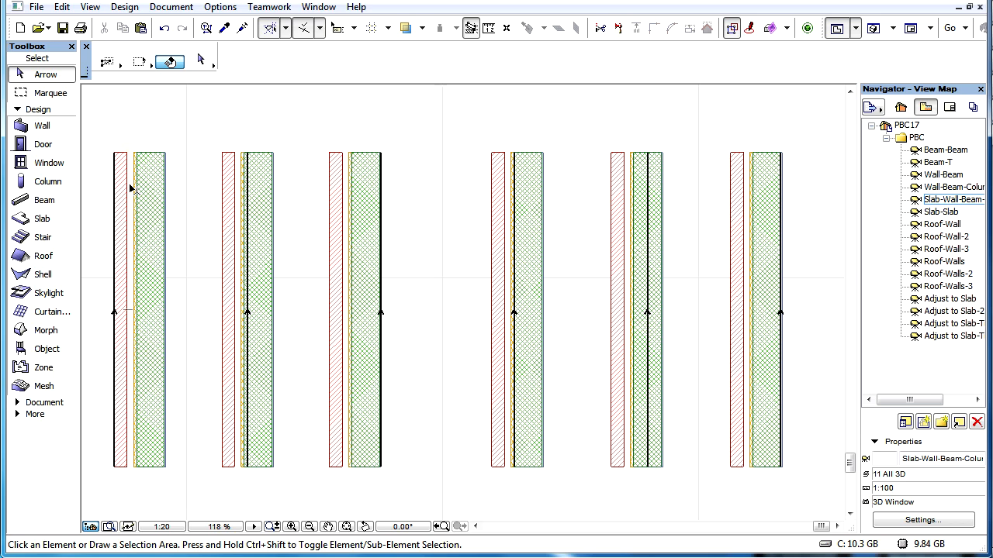
- Show the selected leftmost composite wall in 3D against the beam and slab, with its context menu open
{"action": "left_click", "coordinate": [140, 311]}
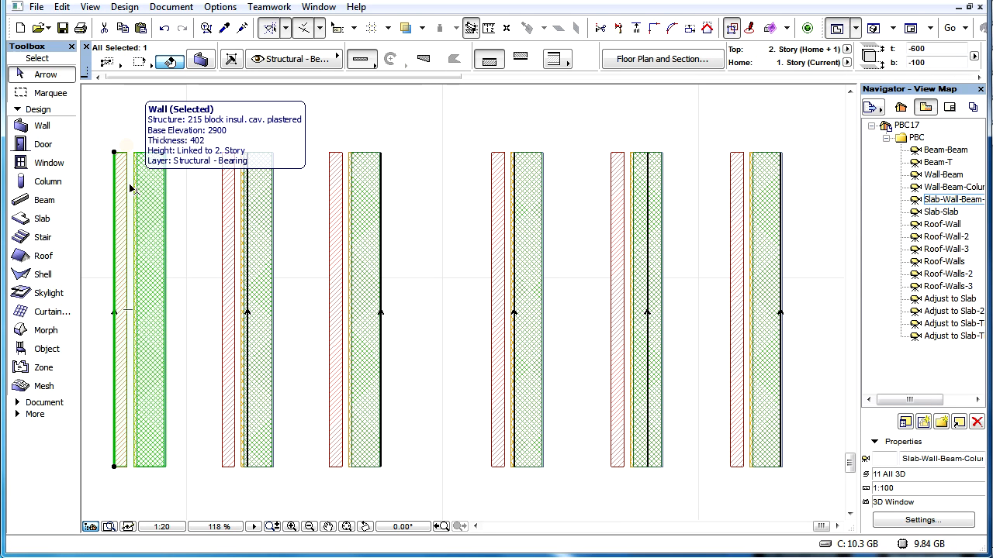
{"action": "mouse_move", "coordinate": [137, 190]}
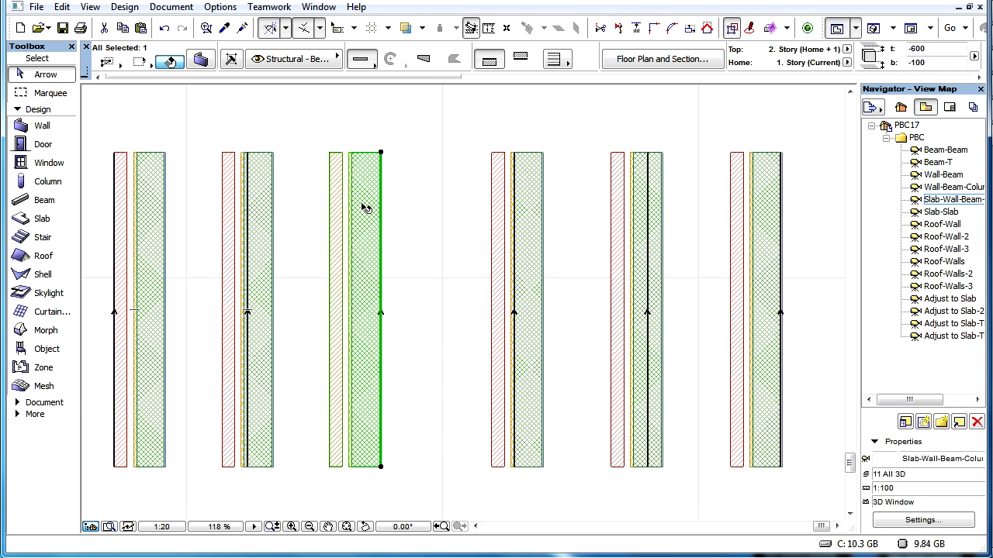
{"action": "mouse_move", "coordinate": [527, 201]}
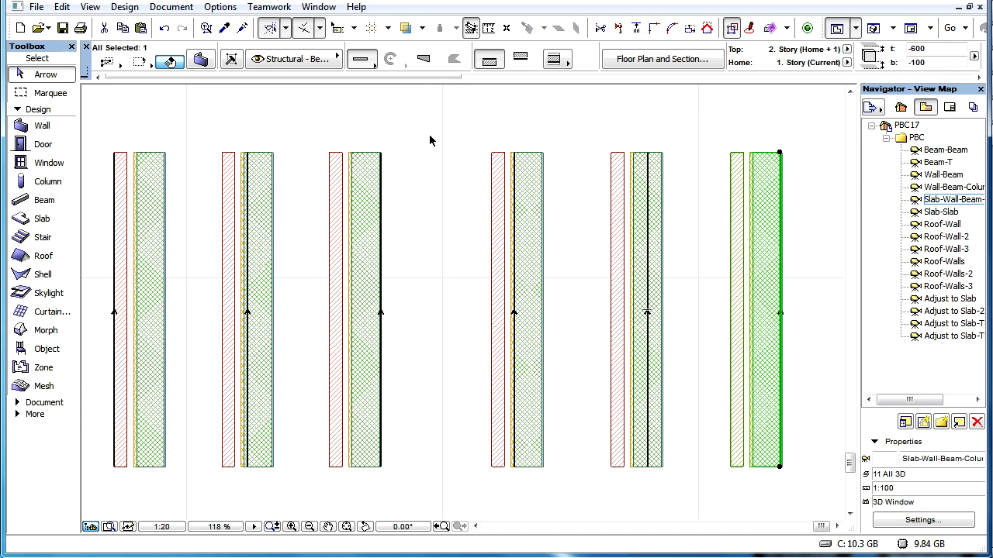
{"action": "left_click", "coordinate": [444, 142]}
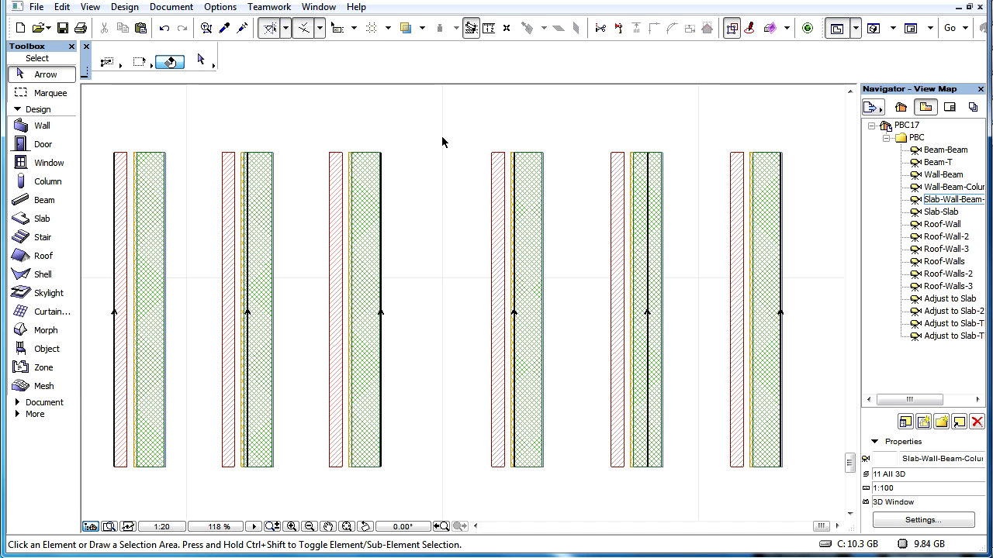
{"action": "mouse_move", "coordinate": [954, 200]}
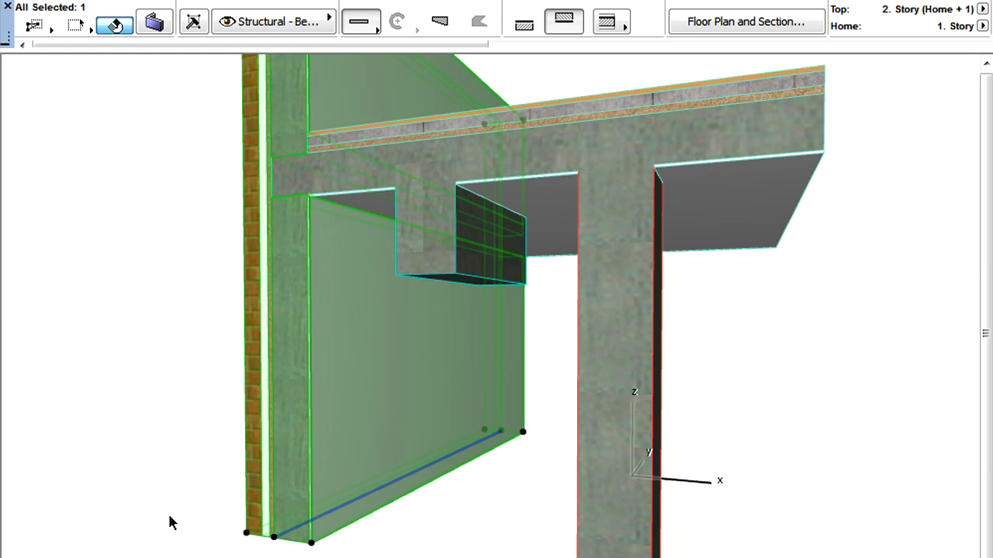
{"action": "mouse_move", "coordinate": [298, 554]}
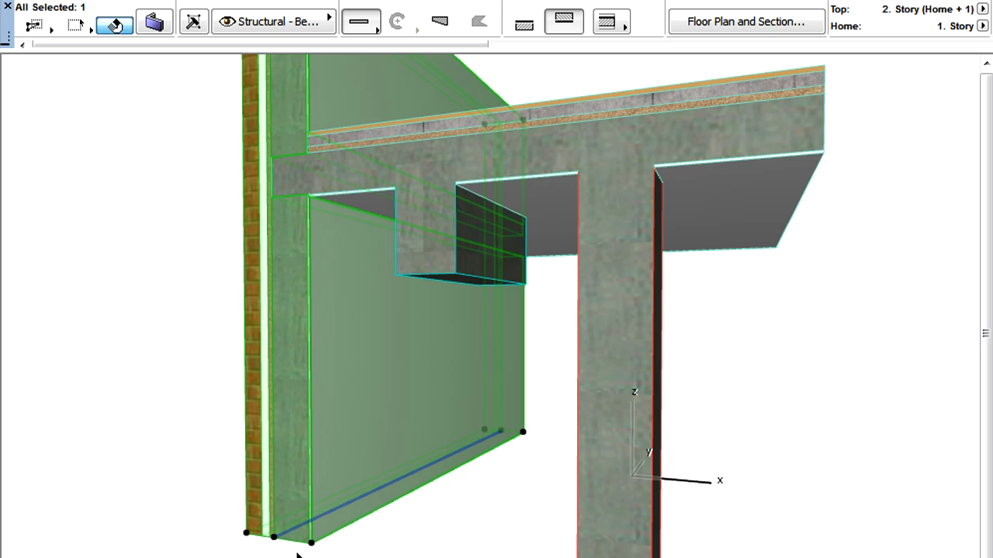
{"action": "mouse_move", "coordinate": [429, 471]}
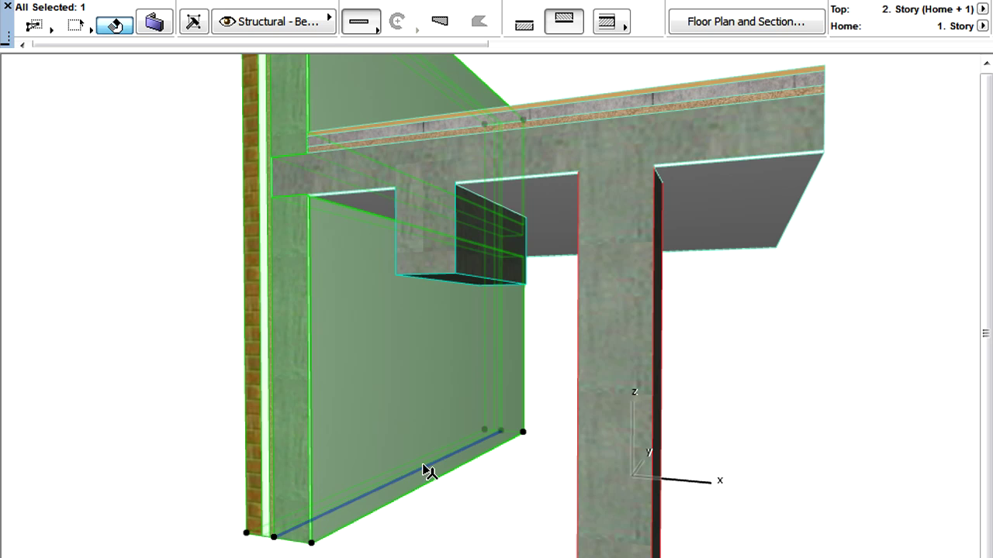
{"action": "left_click", "coordinate": [611, 21]}
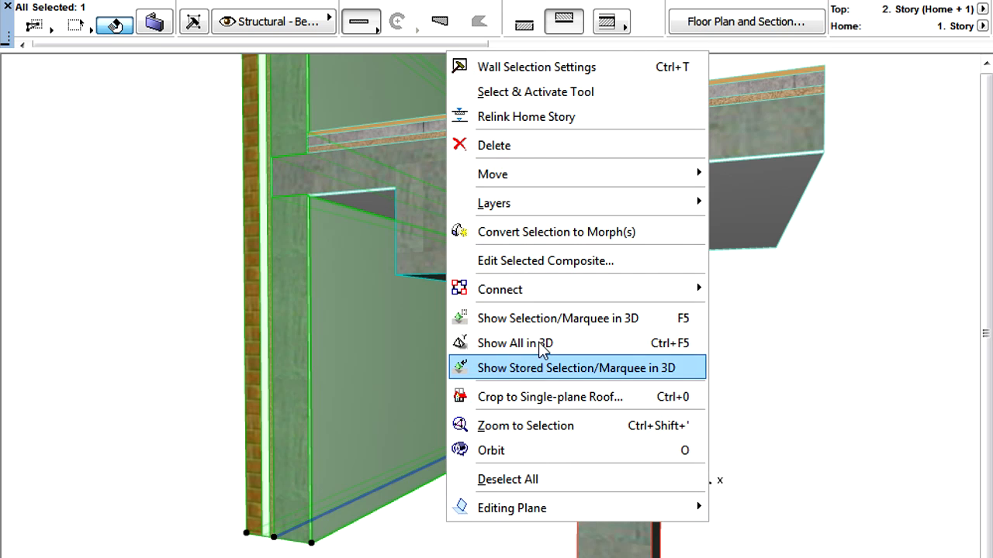
- Inspect the 215 concrete insul. cav. plastered composite's skins, highlighting the mineral insulation
{"action": "left_click", "coordinate": [546, 260]}
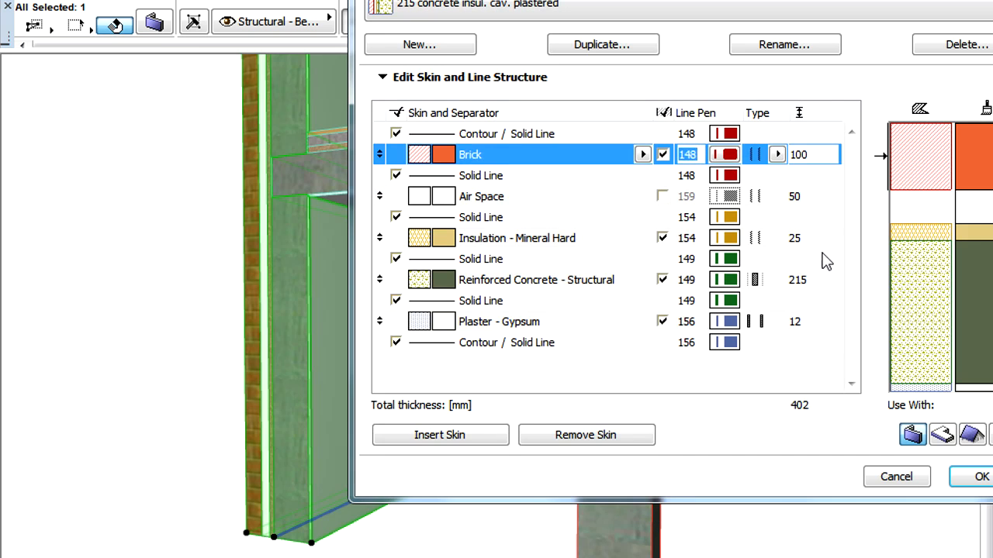
{"action": "left_click", "coordinate": [516, 238]}
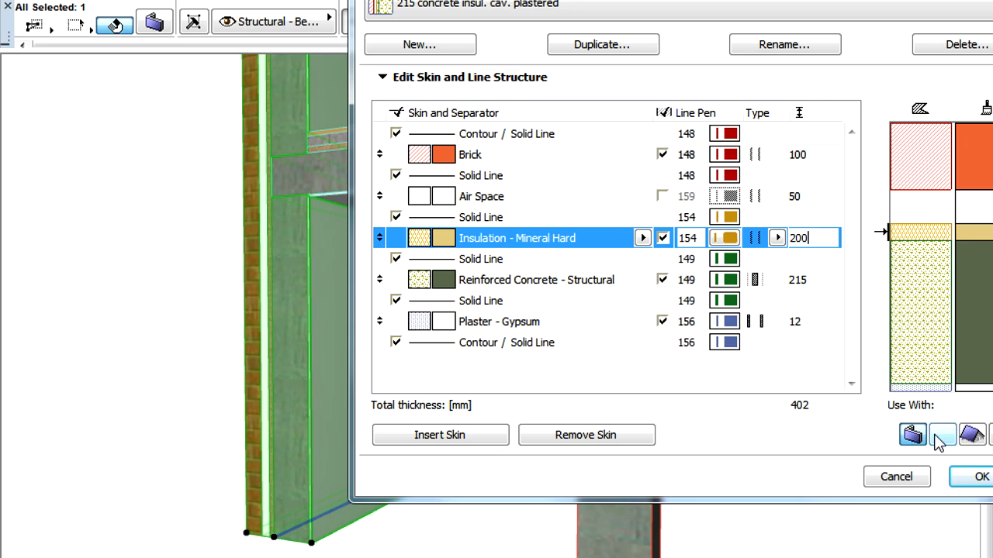
{"action": "left_click", "coordinate": [980, 476]}
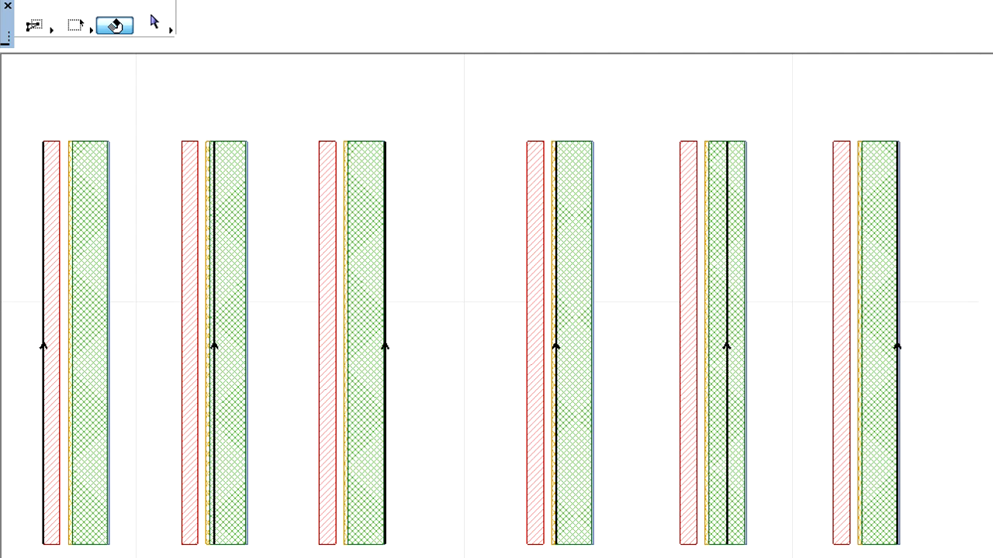
{"action": "mouse_move", "coordinate": [77, 209]}
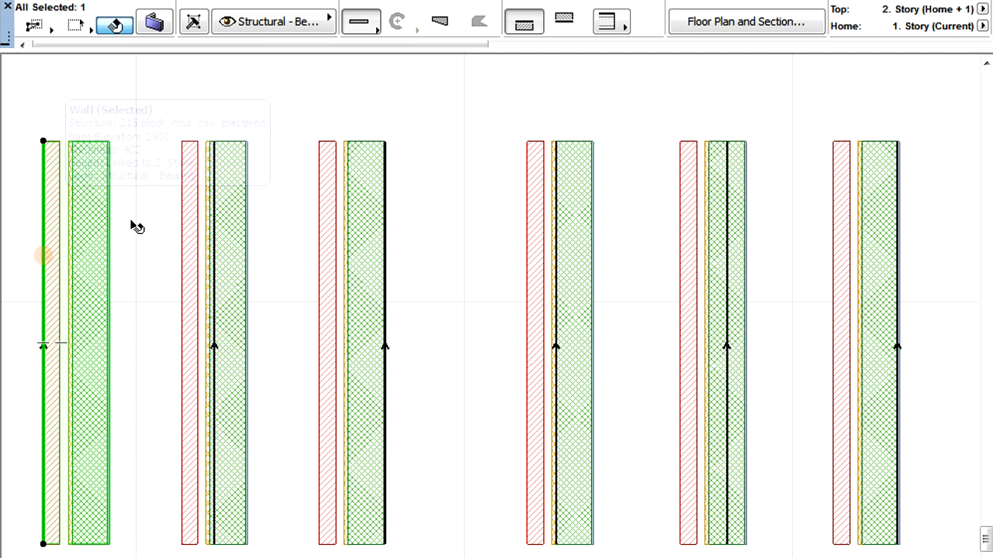
{"action": "mouse_move", "coordinate": [542, 230]}
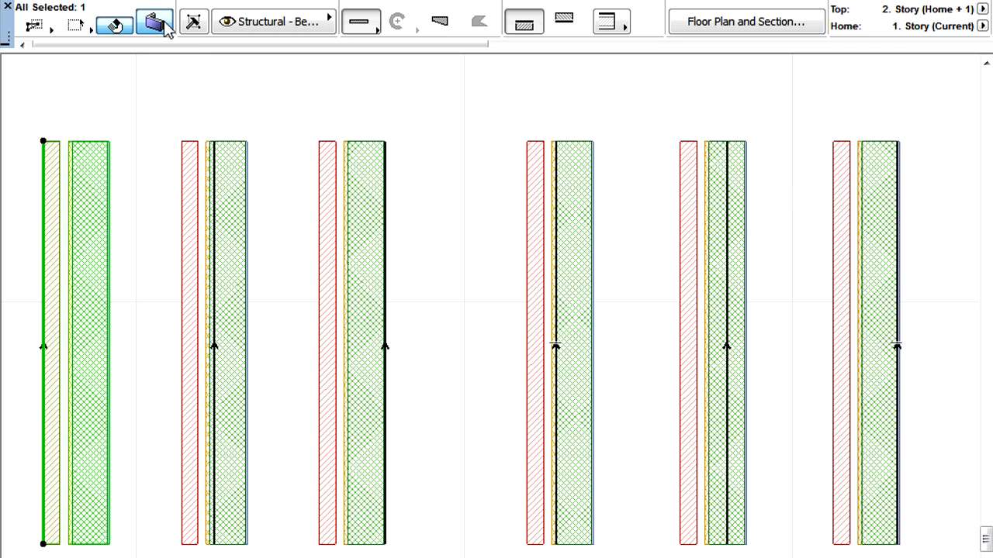
- Set the leftmost wall's reference line to Core Outside, then select the rightmost wall
{"action": "left_click", "coordinate": [154, 22]}
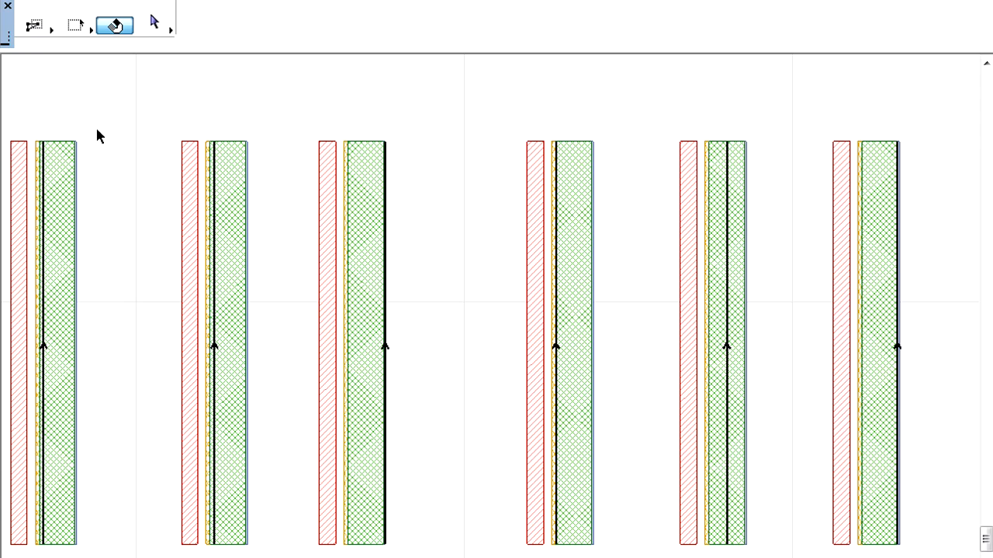
{"action": "left_click", "coordinate": [878, 210]}
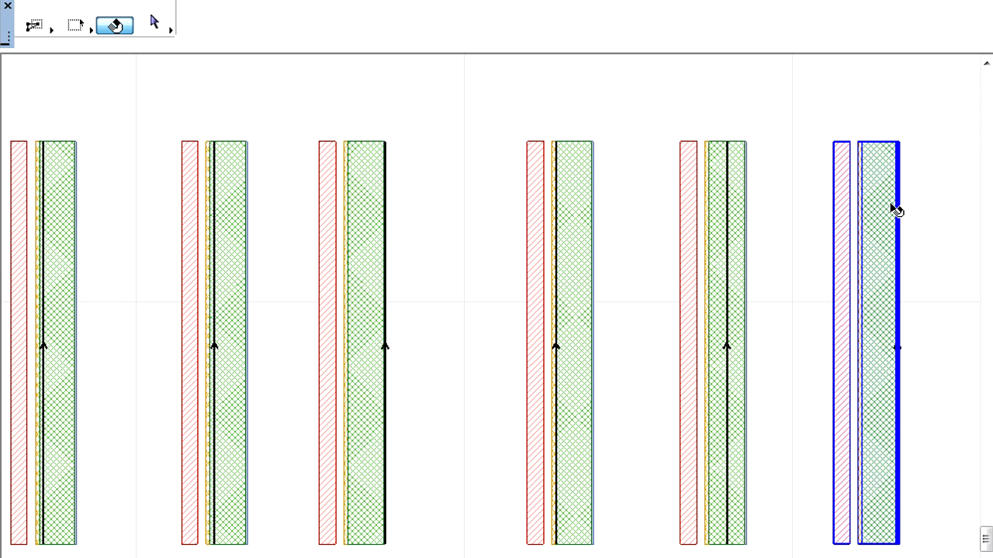
{"action": "left_click", "coordinate": [877, 209]}
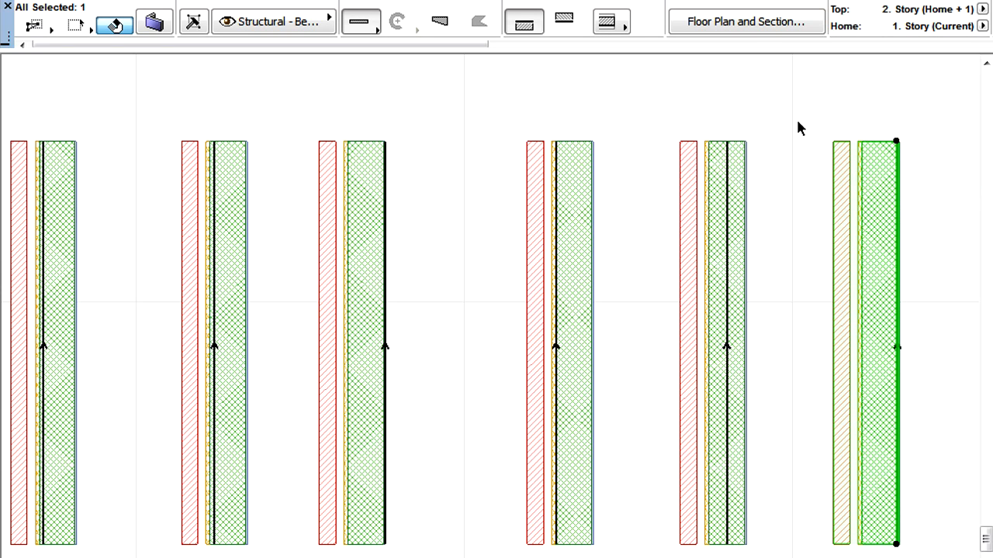
{"action": "mouse_move", "coordinate": [611, 21]}
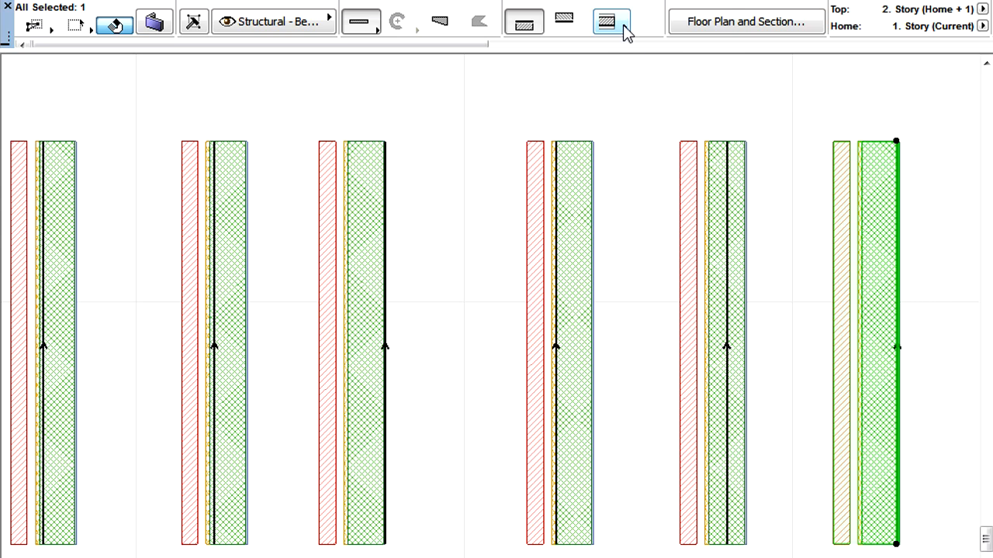
- Set the rightmost wall's Reference Line to Outside Face in the Info Box
{"action": "left_click", "coordinate": [611, 21]}
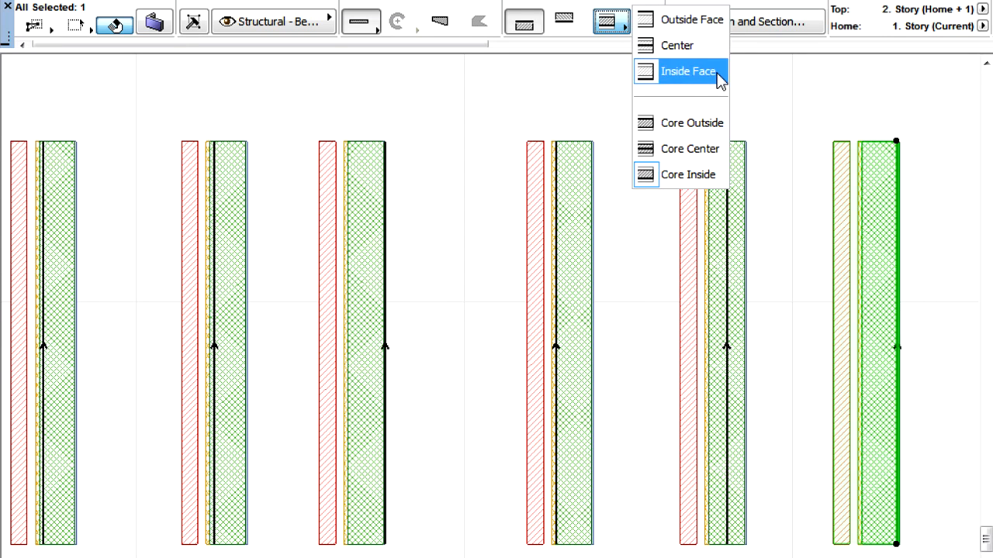
{"action": "left_click", "coordinate": [687, 70]}
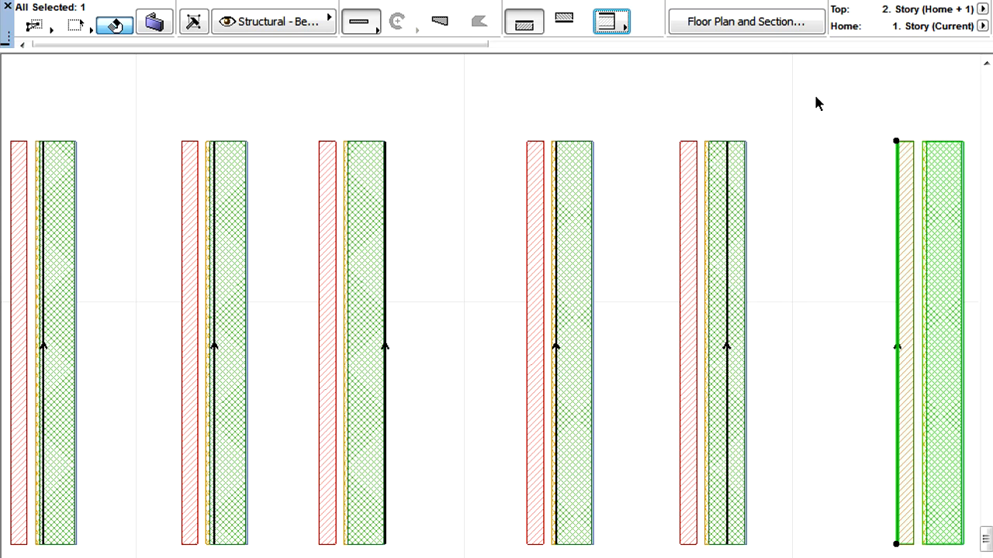
- Open the rightmost wall's 402 mm block cavity composite via Edit Selected Composite
{"action": "right_click", "coordinate": [919, 349]}
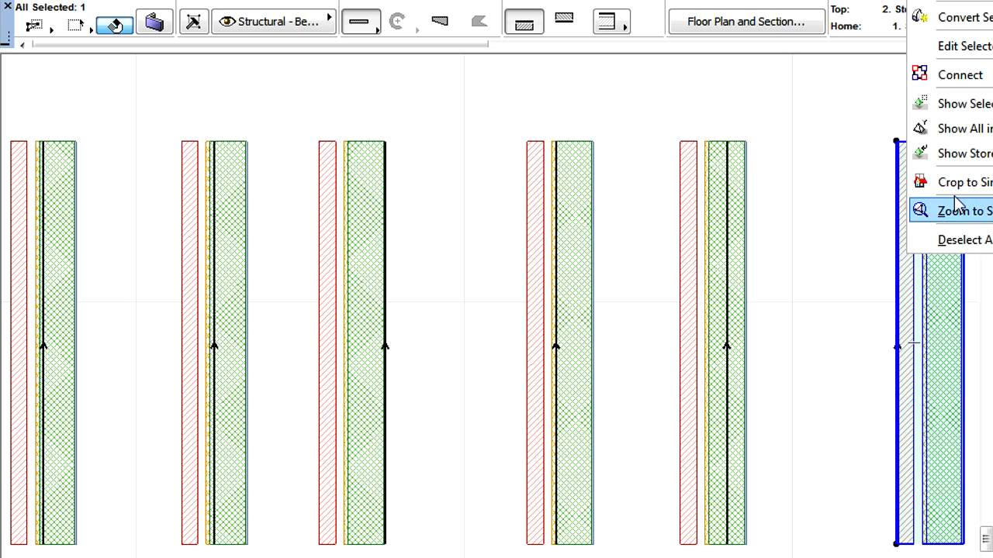
{"action": "left_click", "coordinate": [964, 45]}
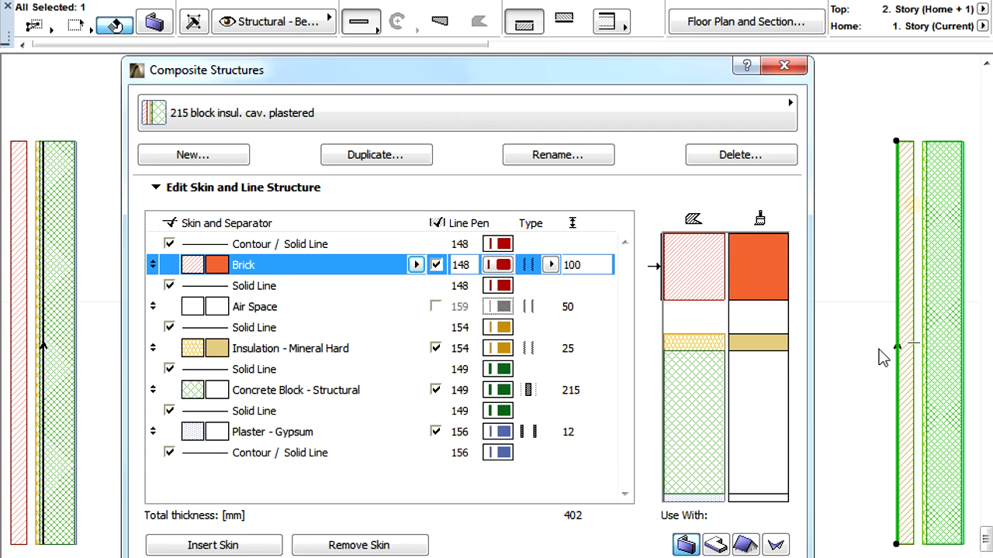
{"action": "mouse_move", "coordinate": [353, 450]}
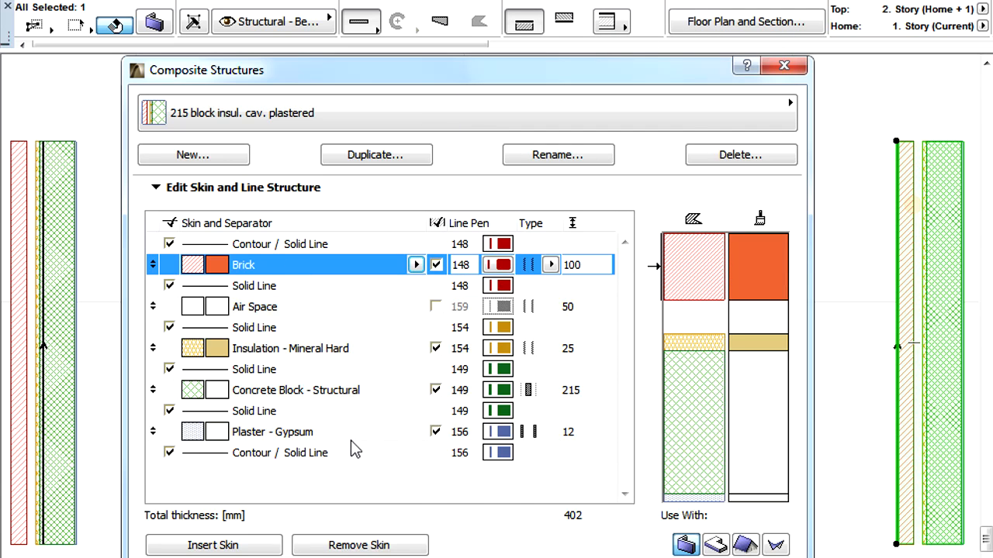
{"action": "left_click", "coordinate": [272, 432]}
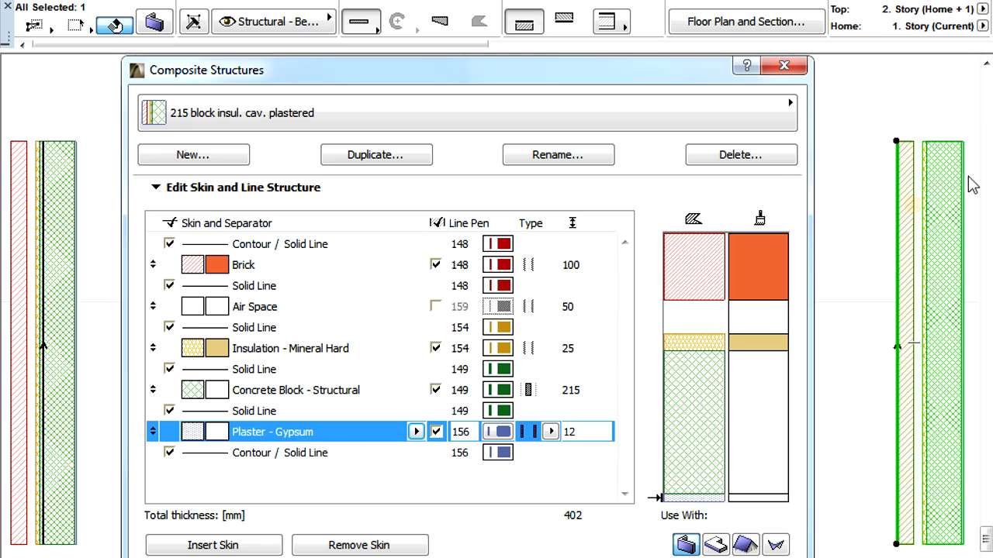